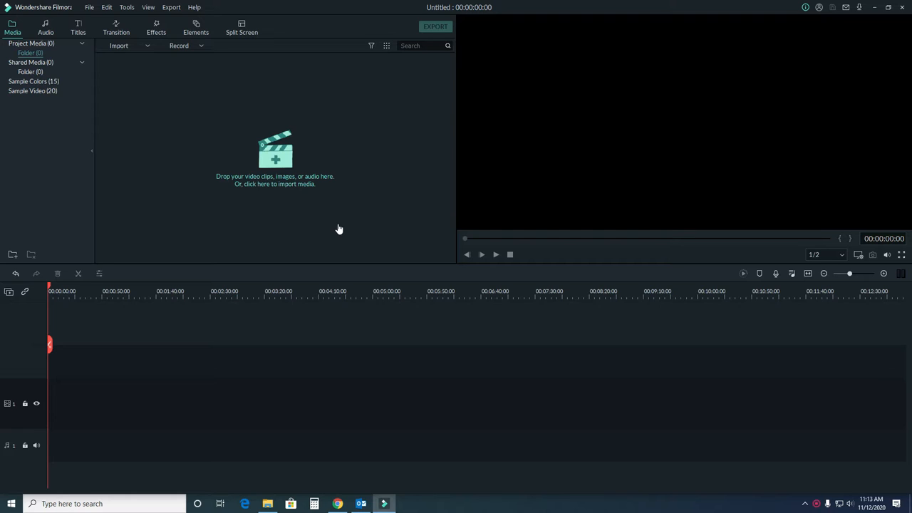
Bring up the import file picker from the empty Media library.
left_click(274, 179)
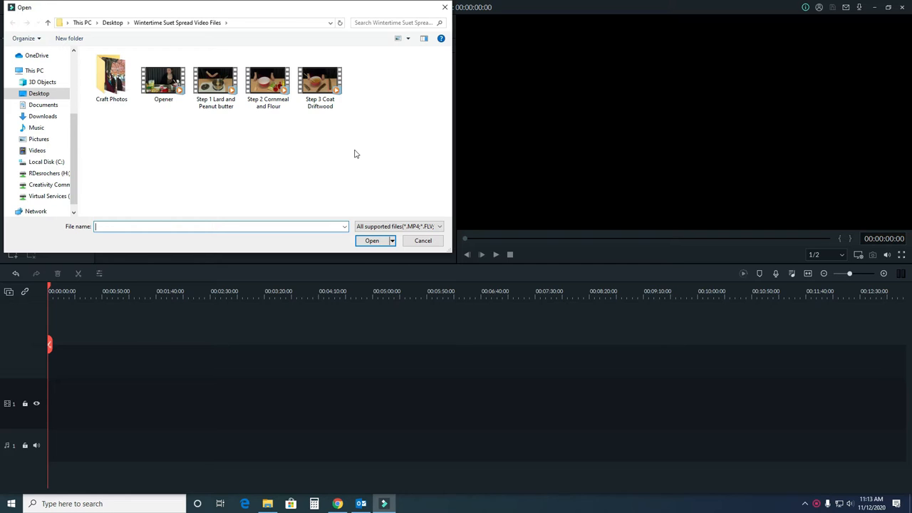
Import the Opener and Step 1 Lard and Peanut butter clips into the media library.
left_click(162, 79)
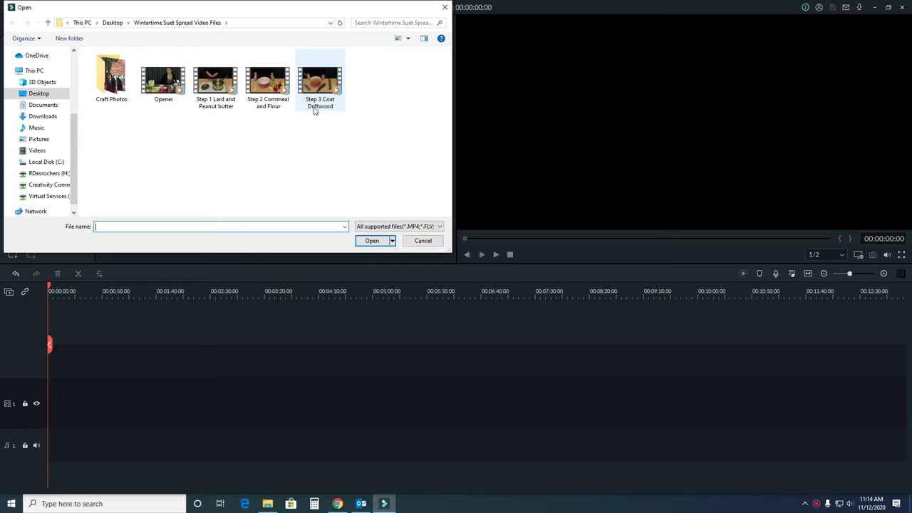
left_click(111, 77)
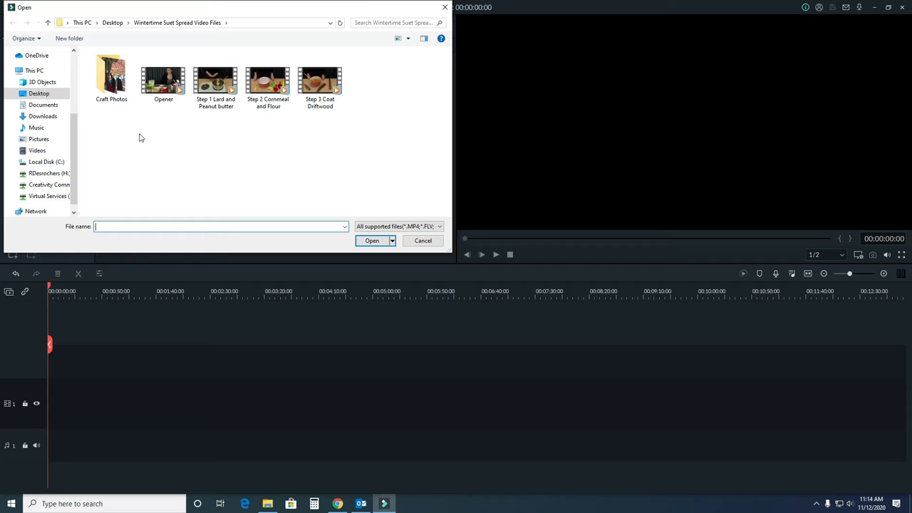
mouse_move(151, 139)
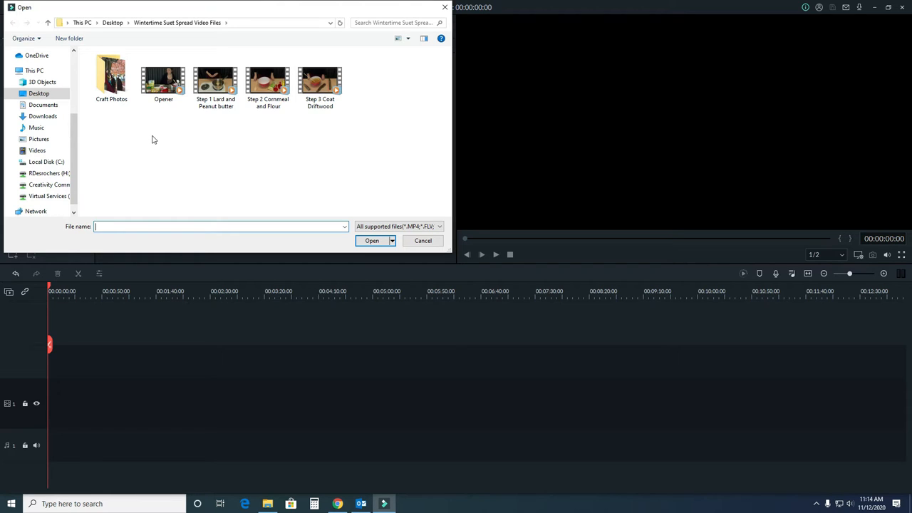
left_click(163, 77)
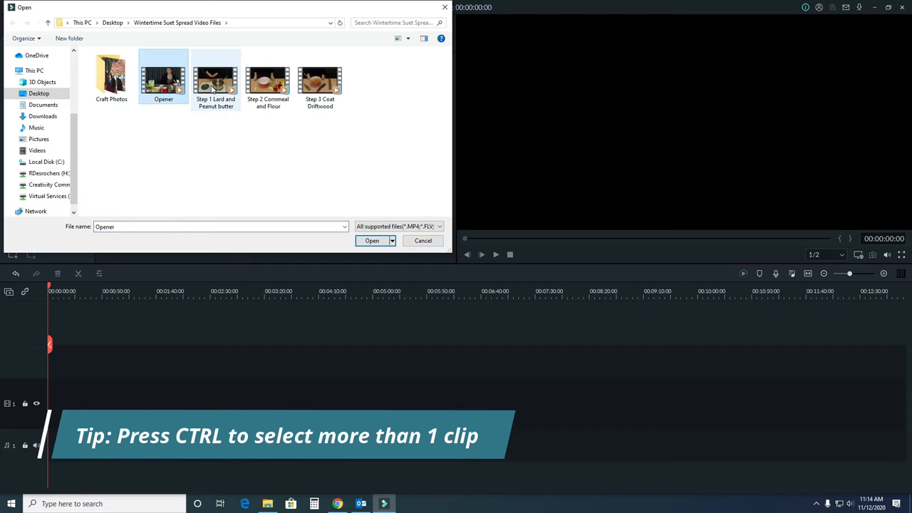
left_click(216, 80)
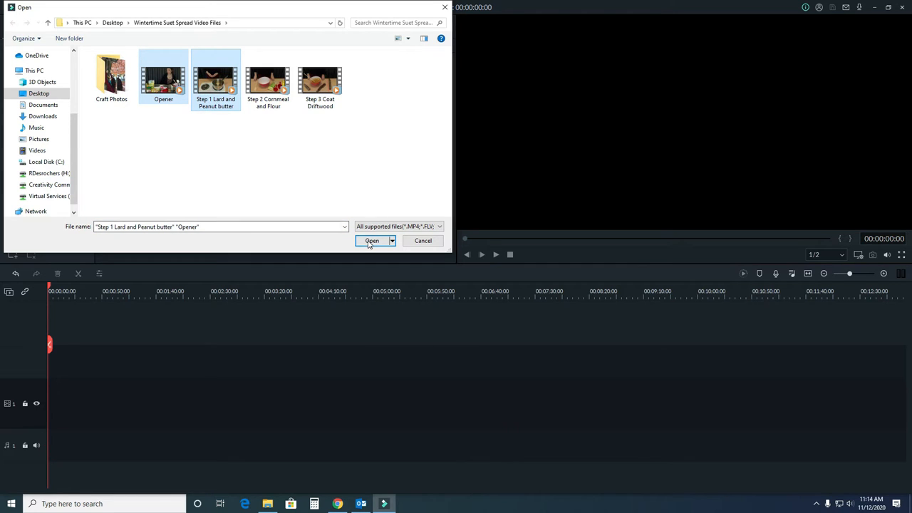
left_click(370, 239)
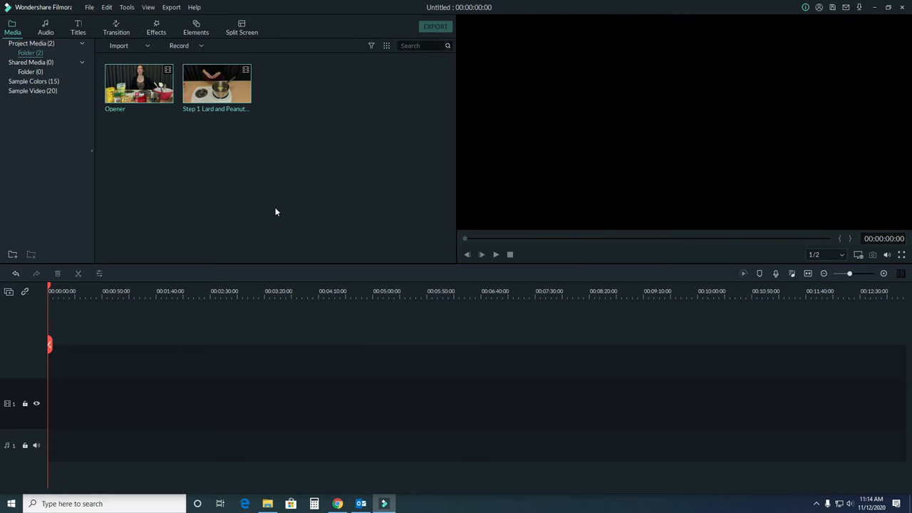
mouse_move(268, 504)
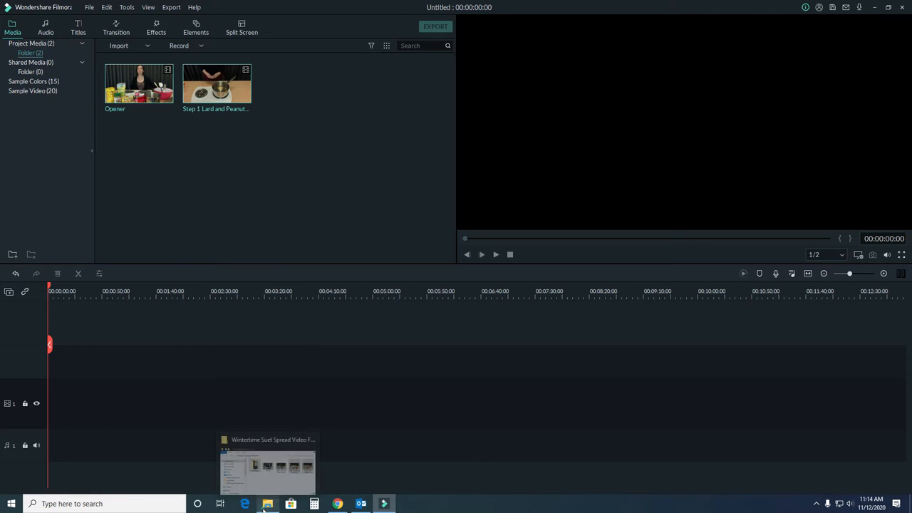
From File Explorer, add Step 2 Cornmeal and Flour and Step 3 Coat Driftwood to the library.
left_click(268, 468)
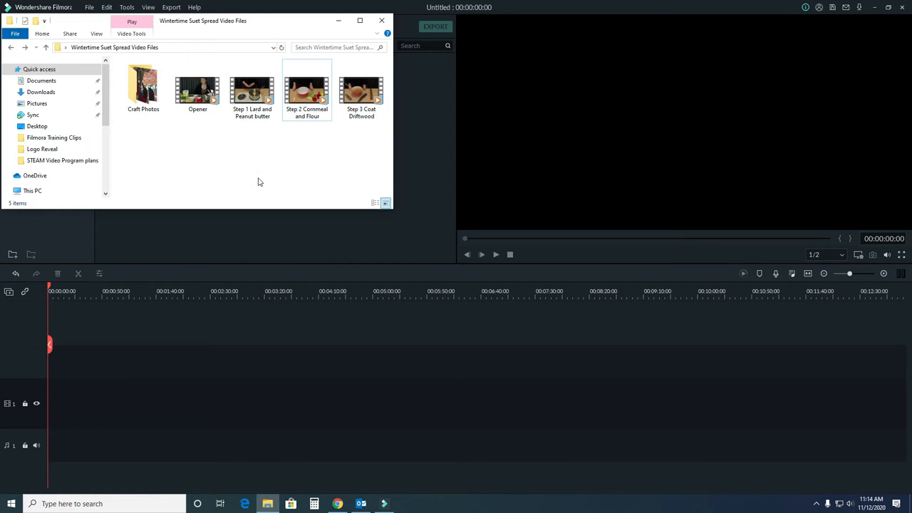
mouse_move(310, 117)
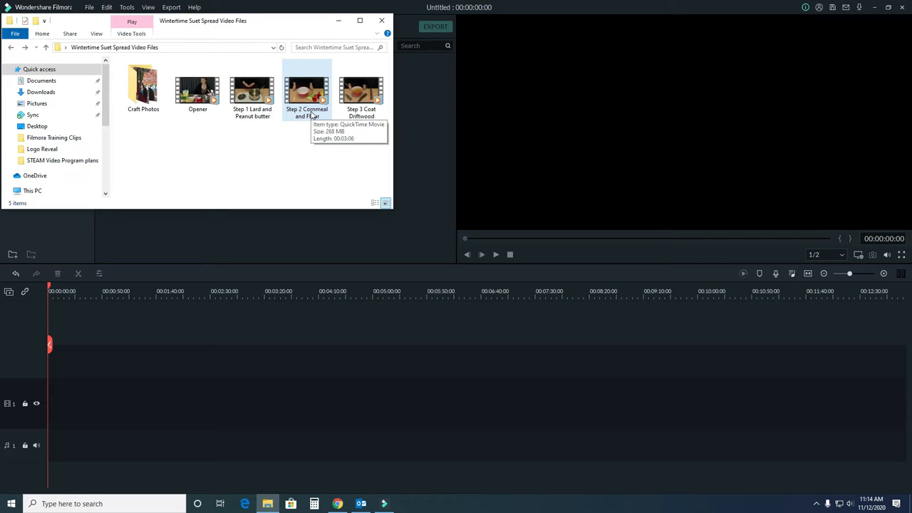
left_click(306, 88)
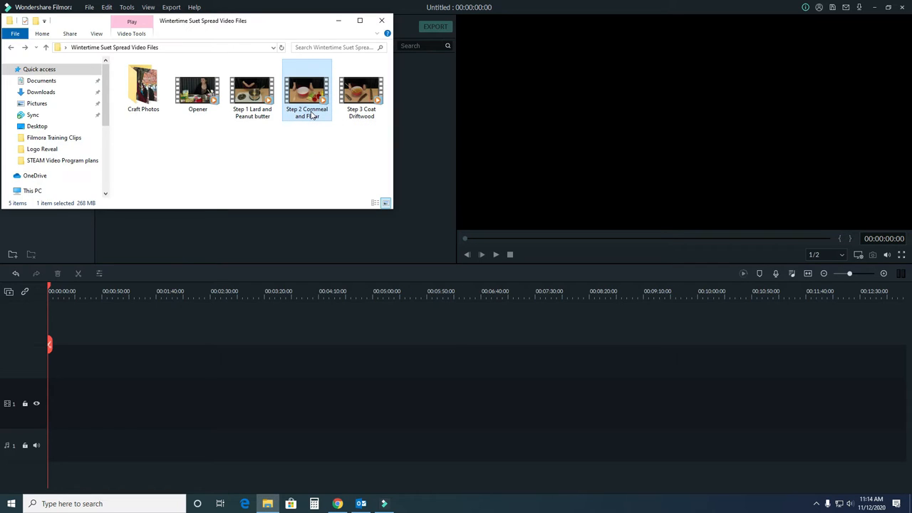
left_click(362, 92)
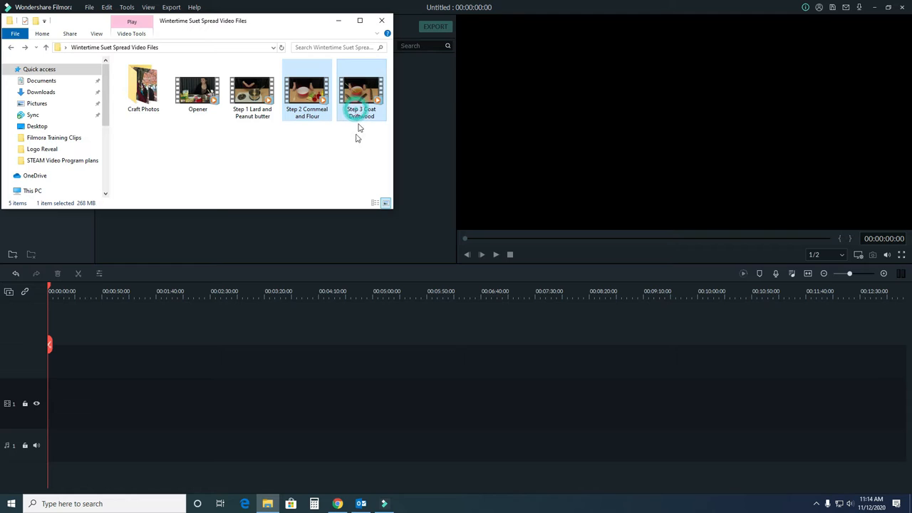
left_click(143, 86)
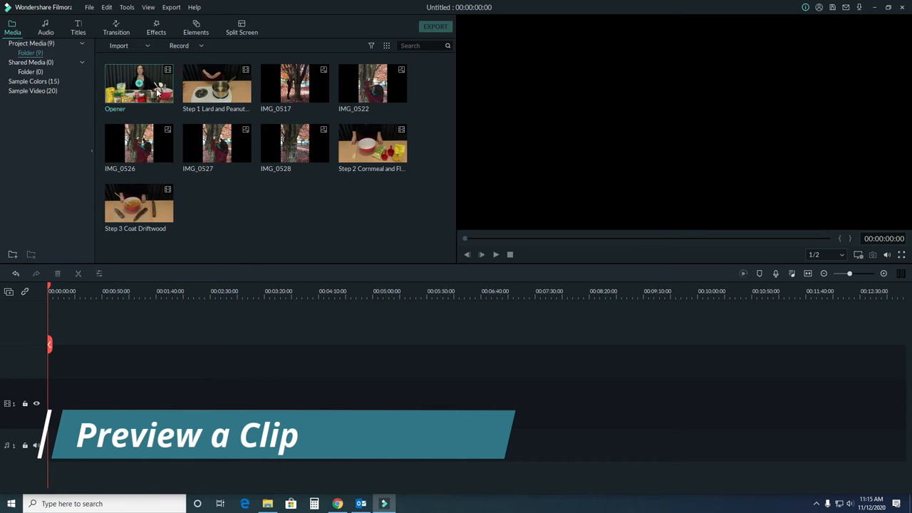
Load the Opener clip into the preview window.
double_click(140, 83)
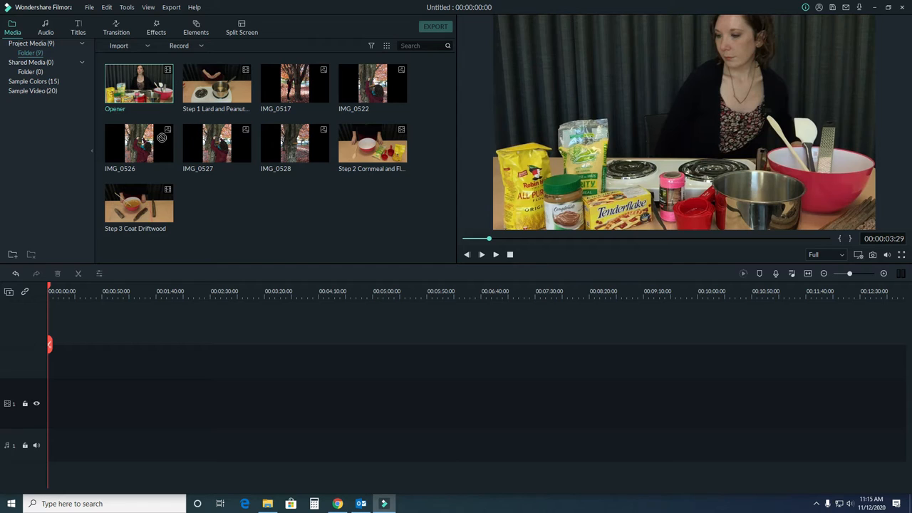
left_click_drag(159, 137, 179, 402)
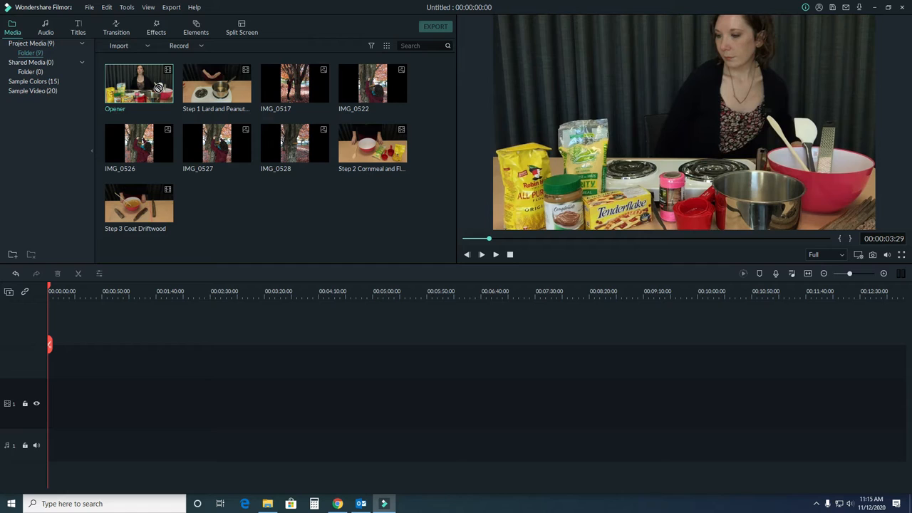
mouse_move(140, 85)
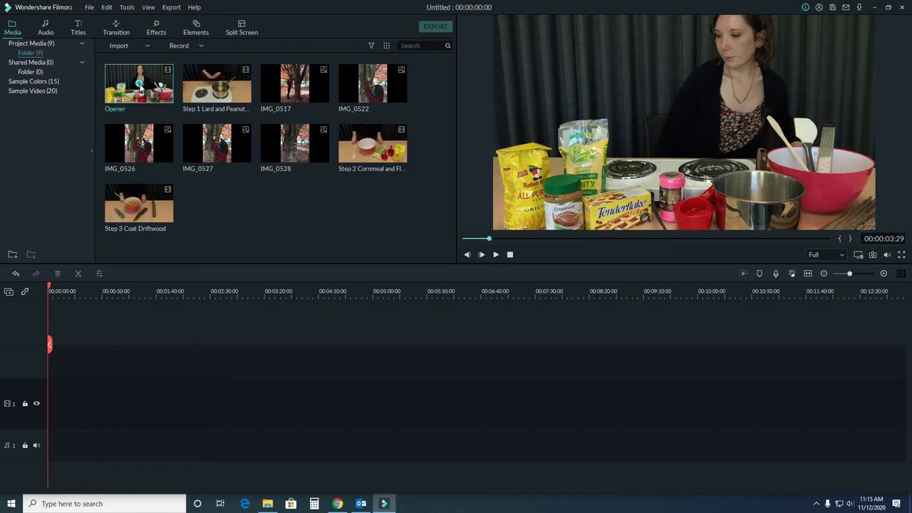
mouse_move(396, 211)
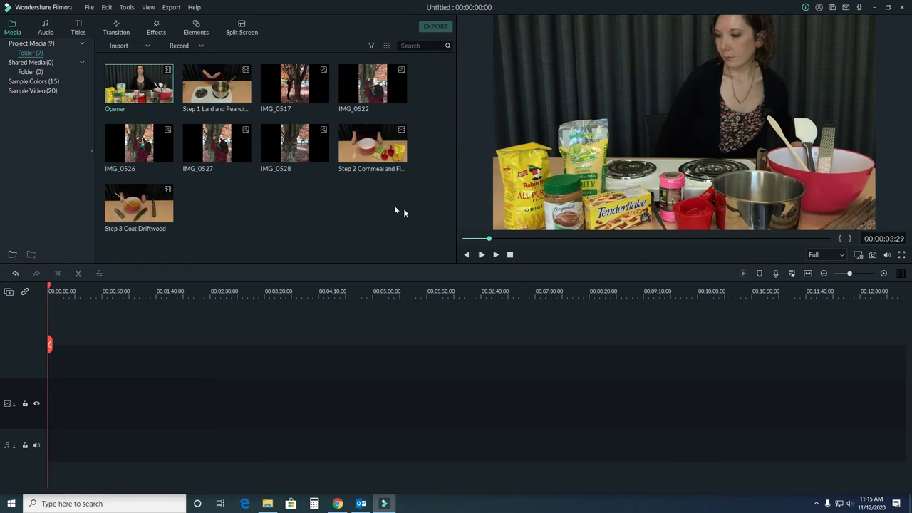
mouse_move(860, 237)
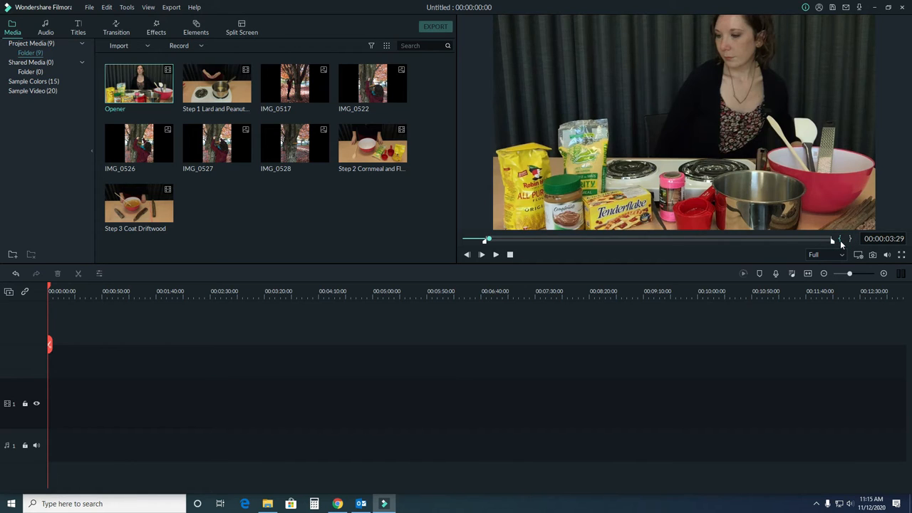
mouse_move(772, 245)
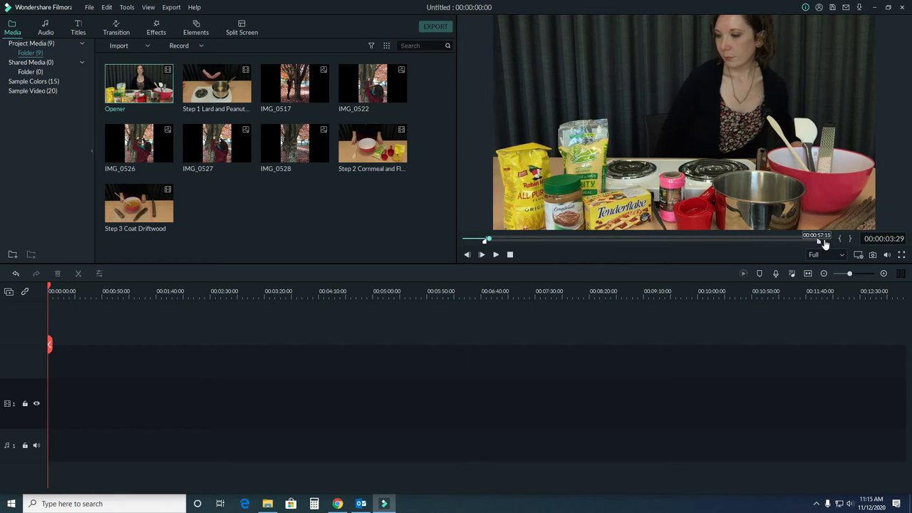
mouse_move(638, 262)
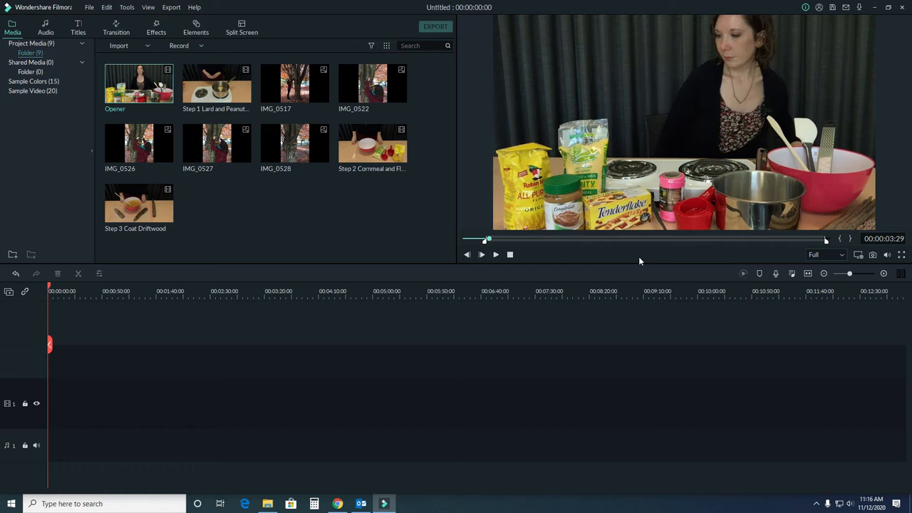
mouse_move(556, 257)
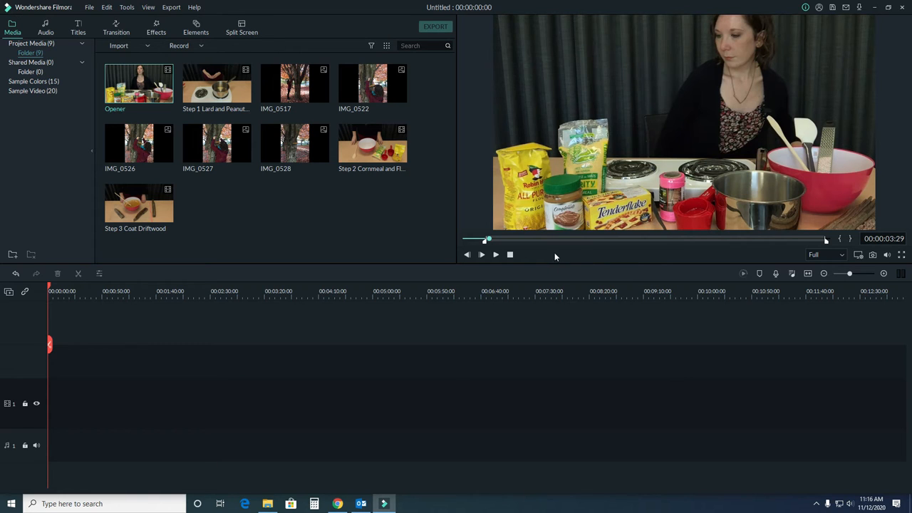
Scrub the Opener preview to mark its start and end points.
left_click_drag(487, 239, 530, 239)
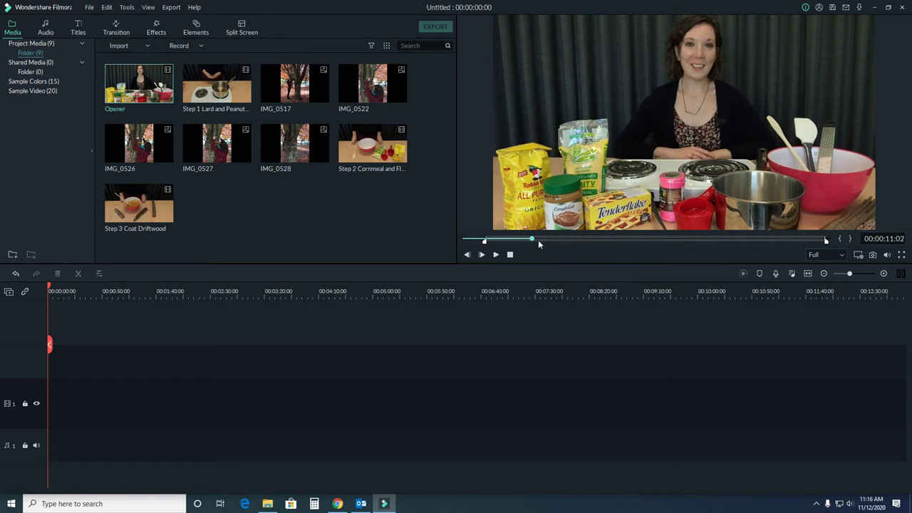
left_click_drag(530, 239, 780, 239)
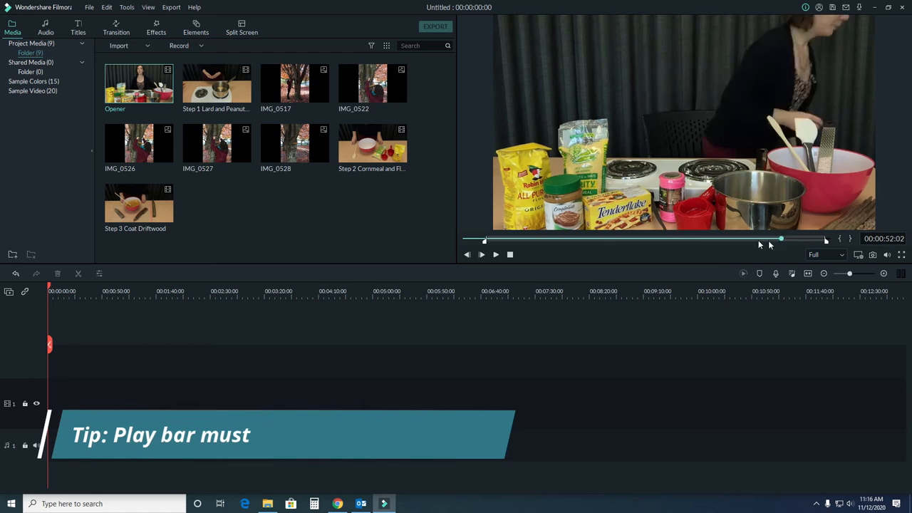
left_click_drag(781, 239, 695, 239)
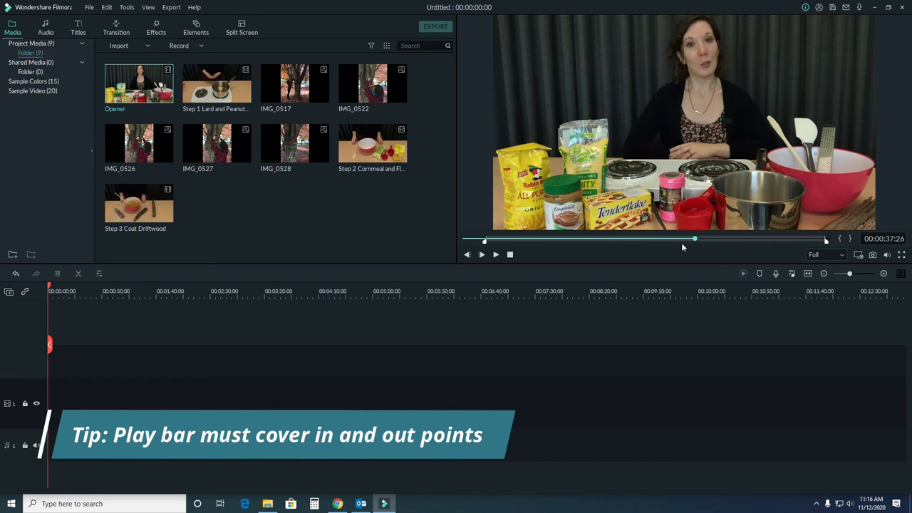
left_click_drag(695, 239, 570, 239)
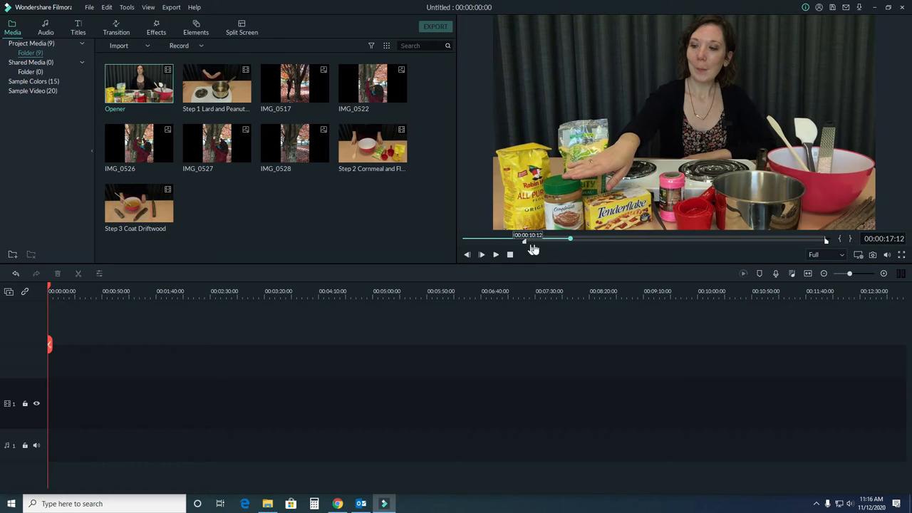
mouse_move(833, 249)
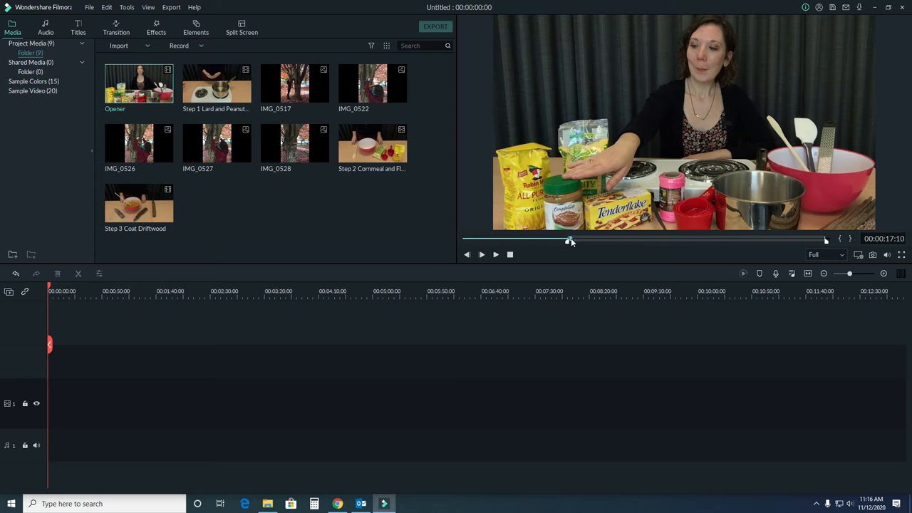
left_click_drag(570, 240, 775, 239)
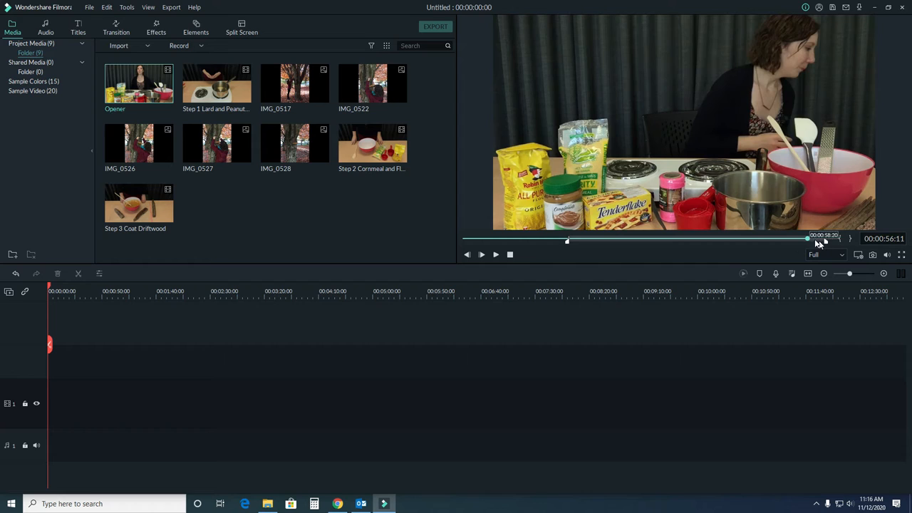
left_click_drag(807, 240, 792, 239)
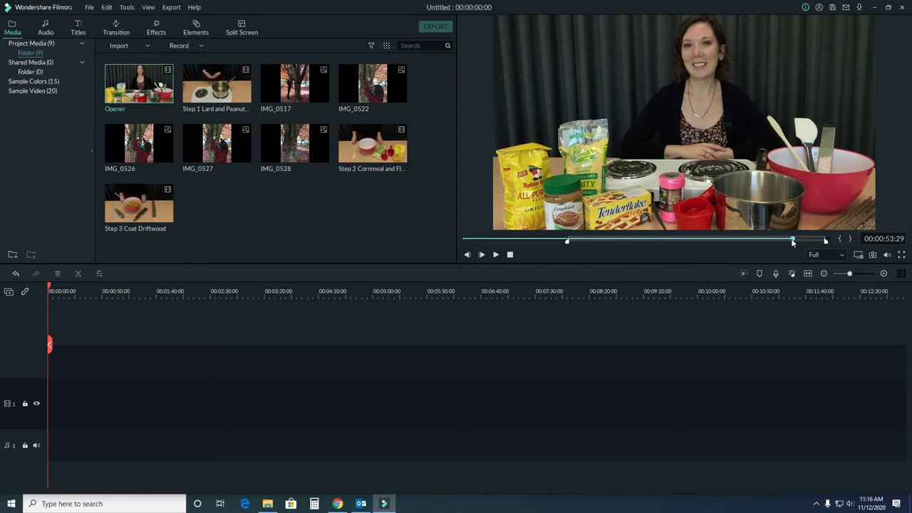
mouse_move(743, 257)
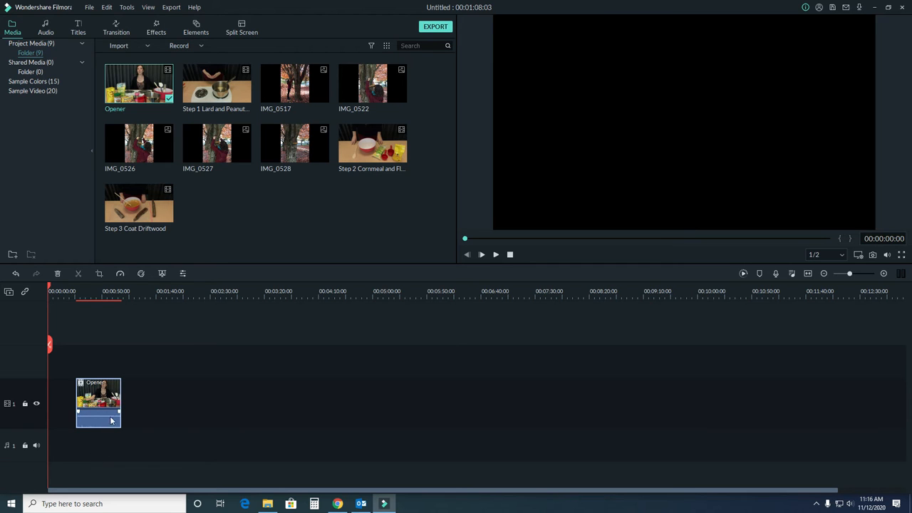
Delete the timeline Opener, re-place it at 00:00, and move the playhead past it.
right_click(98, 399)
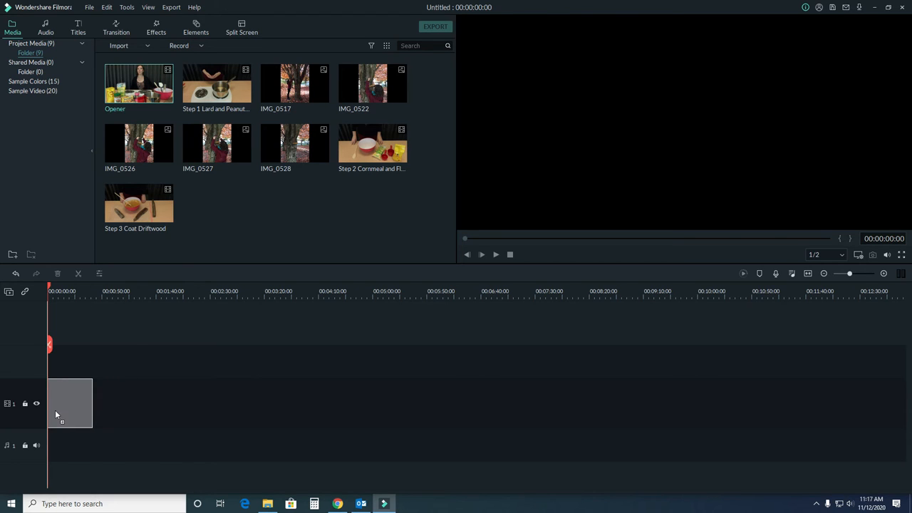
left_click_drag(139, 81, 79, 402)
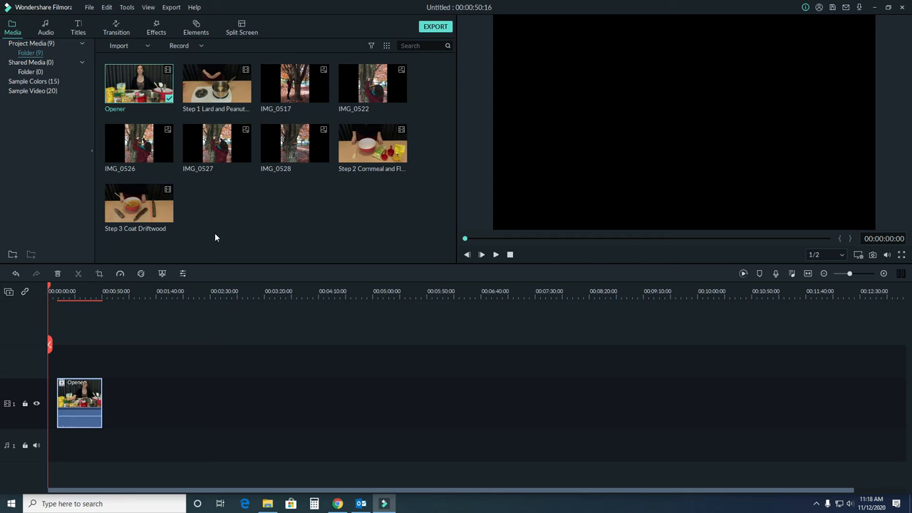
mouse_move(102, 284)
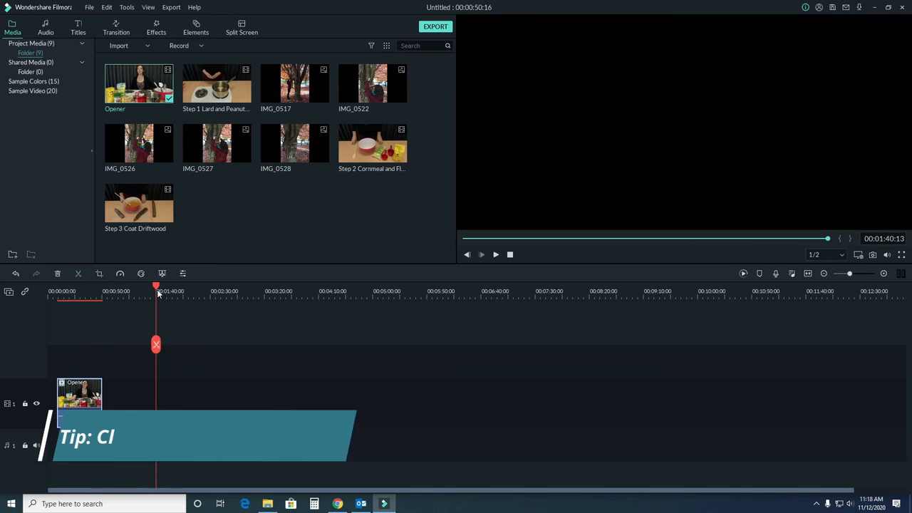
left_click_drag(157, 292, 177, 292)
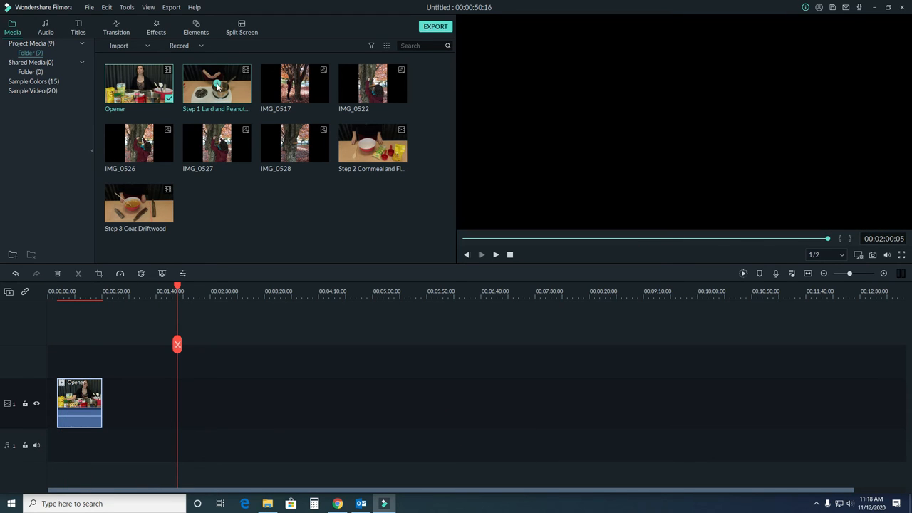
left_click_drag(216, 83, 278, 402)
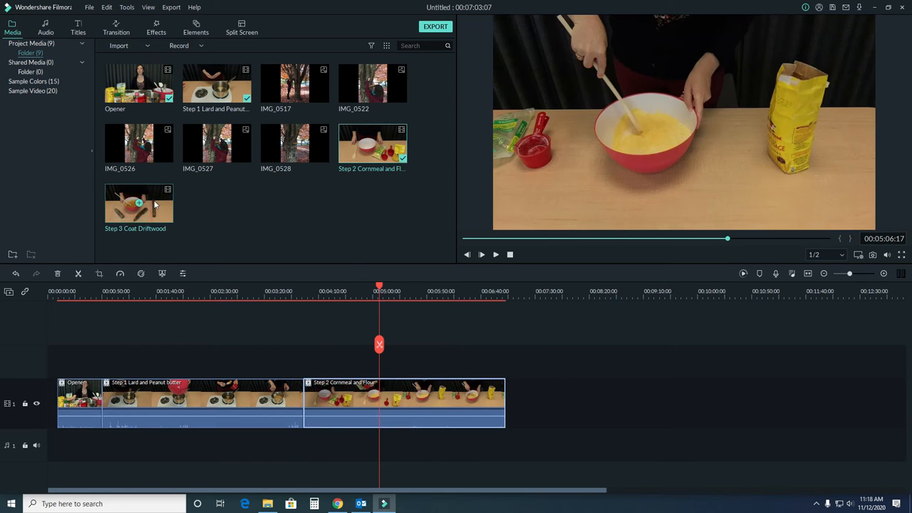
Place the Step 3 Coat Driftwood clip on the timeline after Step 2.
left_click_drag(140, 202, 561, 402)
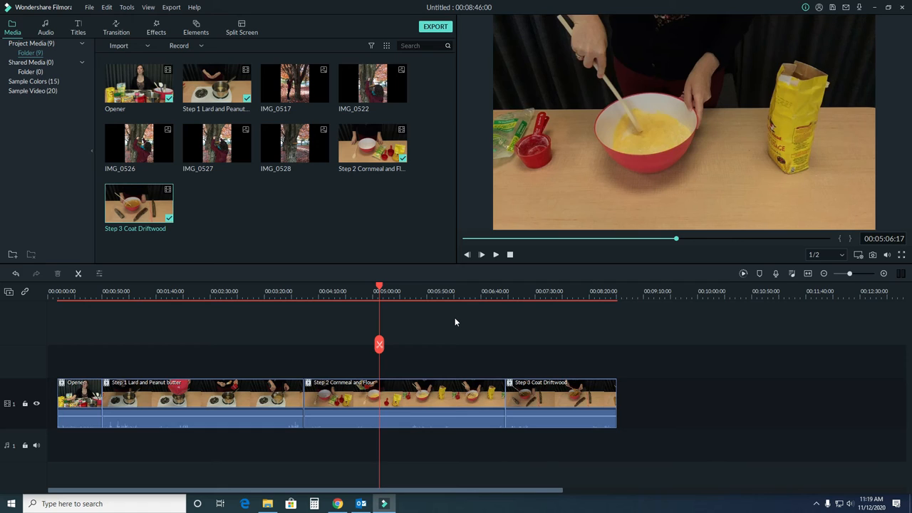
mouse_move(669, 344)
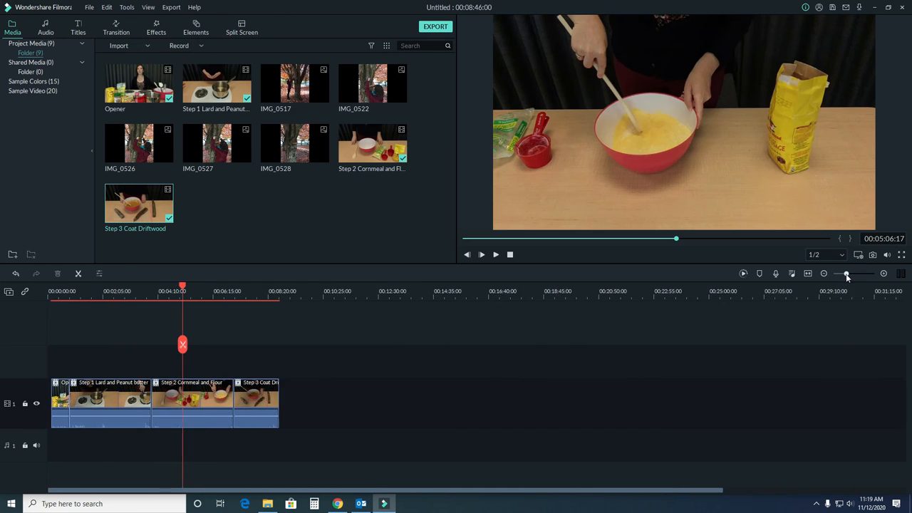
Adjust the timeline zoom so all four clips fit in view.
left_click(857, 273)
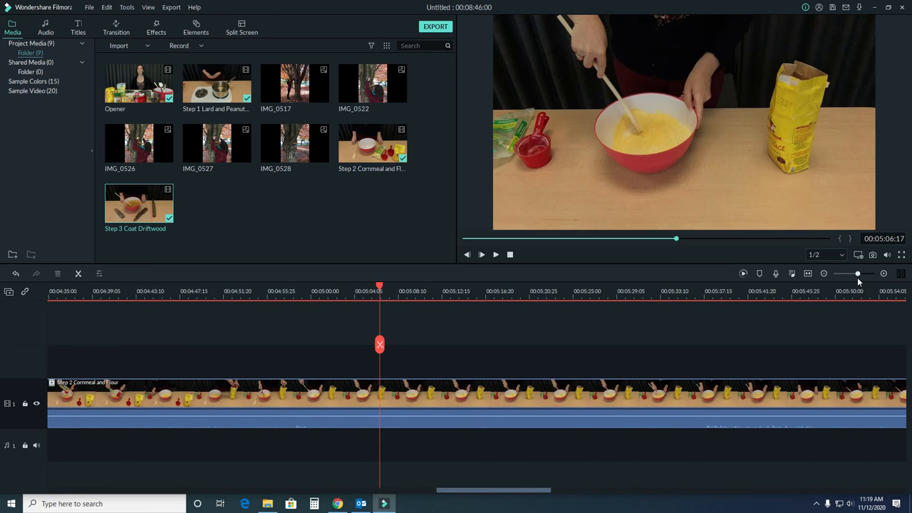
left_click_drag(858, 273, 849, 273)
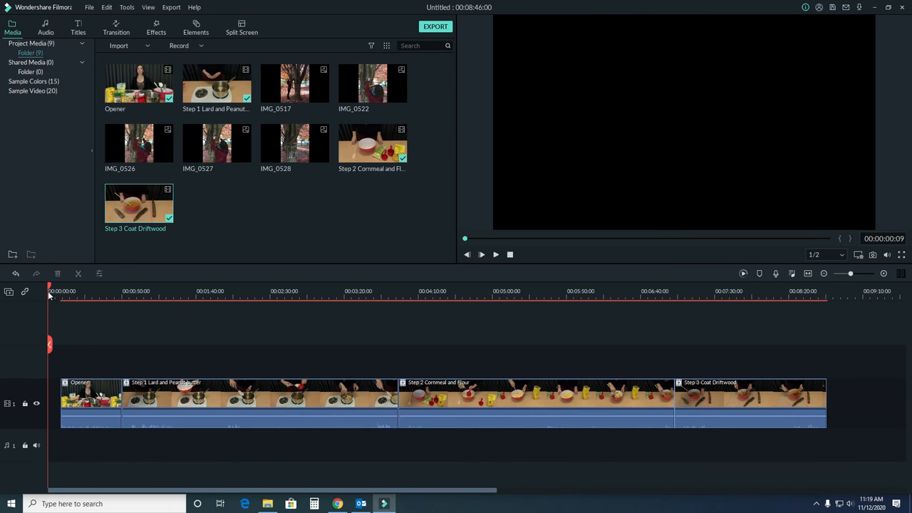
mouse_move(288, 356)
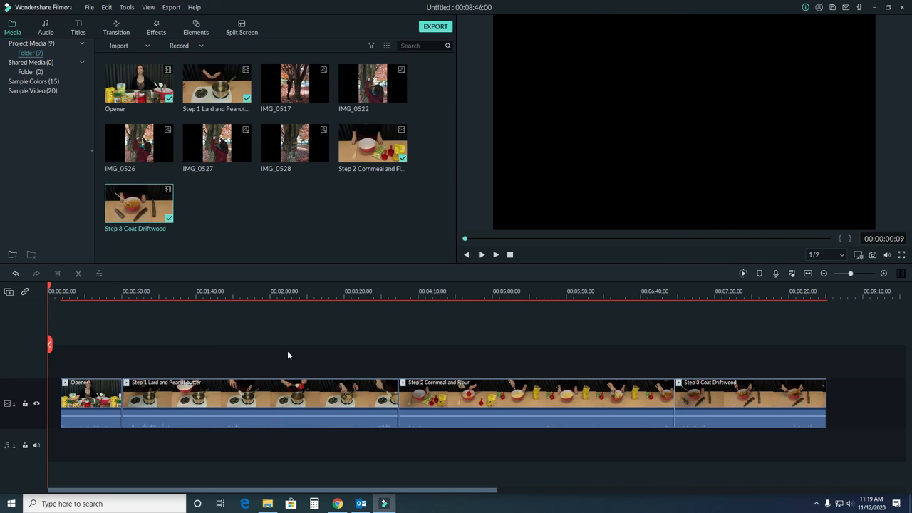